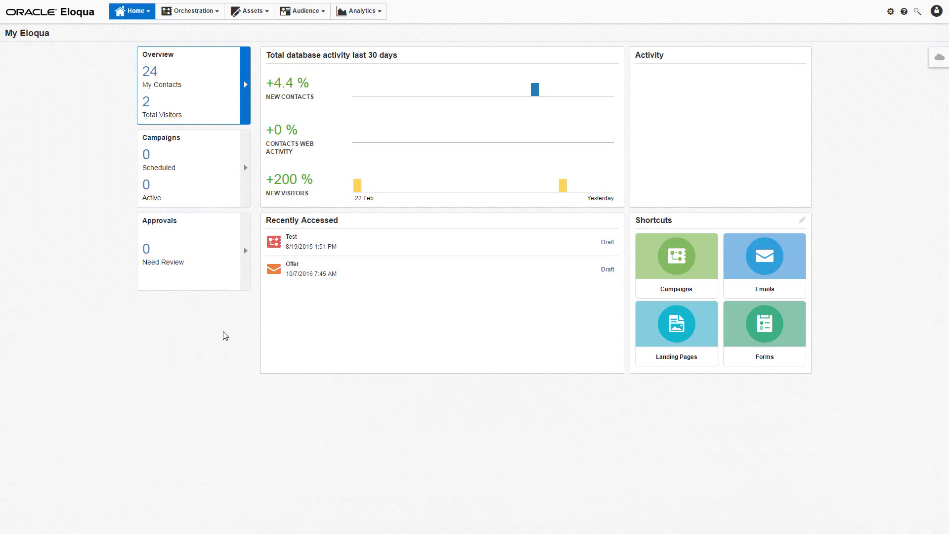
{"action": "mouse_move", "coordinate": [255, 55]}
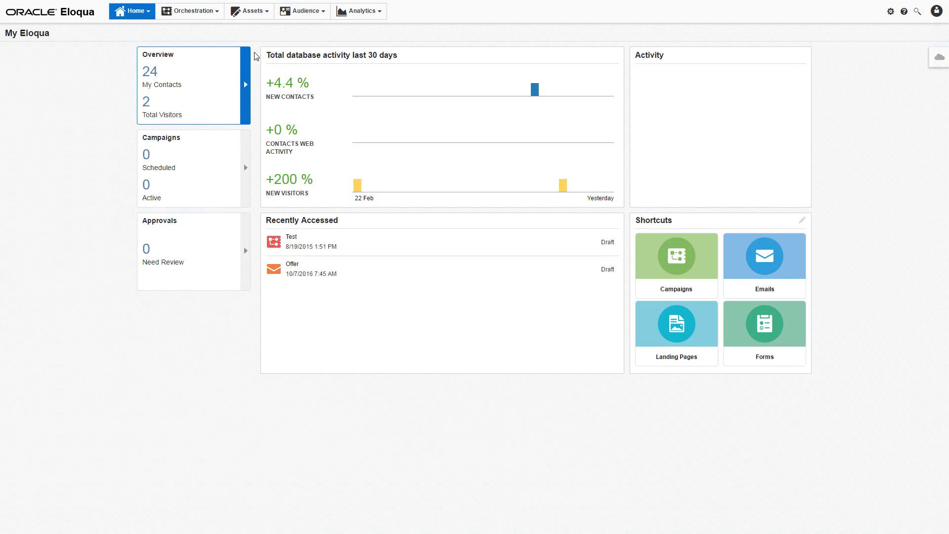
Navigate from Home to Assets > Components > Images in the Component Library.
{"action": "left_click", "coordinate": [253, 11]}
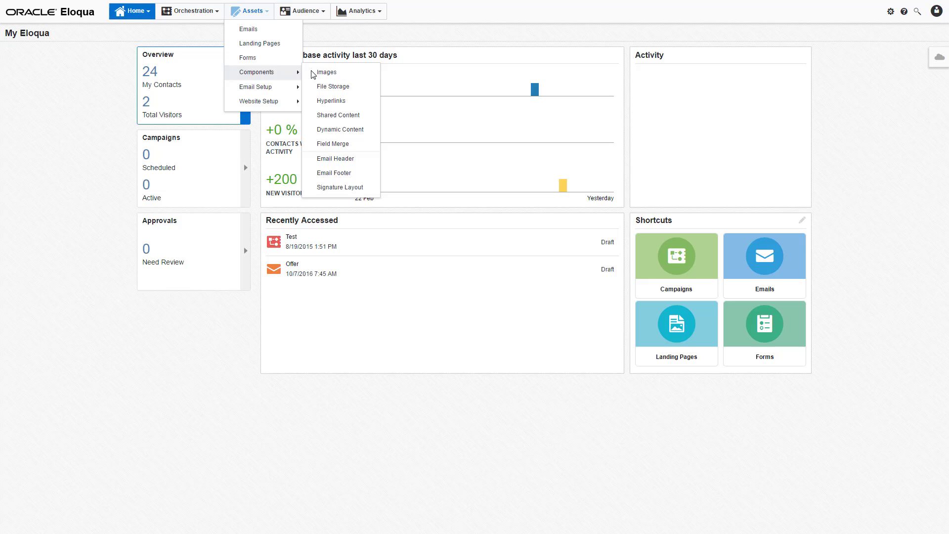
{"action": "left_click", "coordinate": [326, 72]}
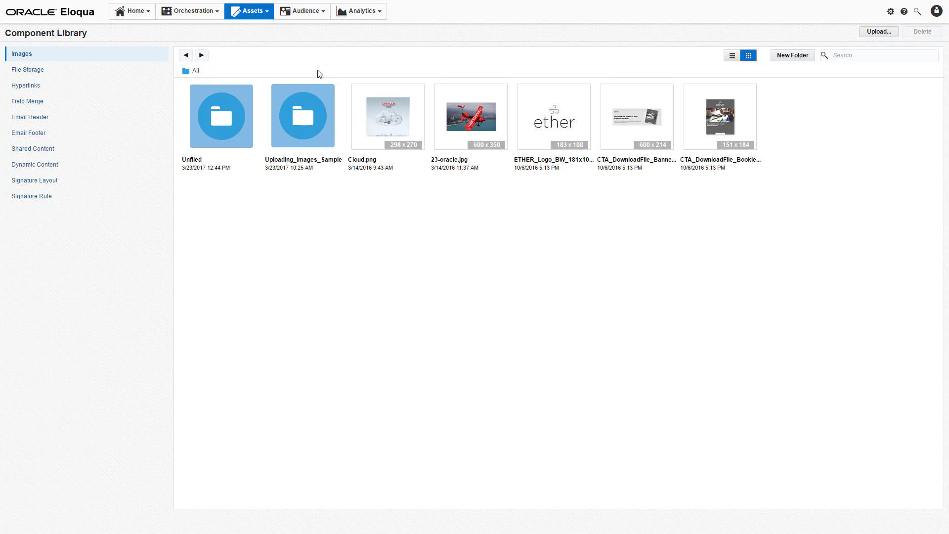
Open the Uploading_Images_Sample folder and start an image upload into it.
{"action": "left_click", "coordinate": [302, 116]}
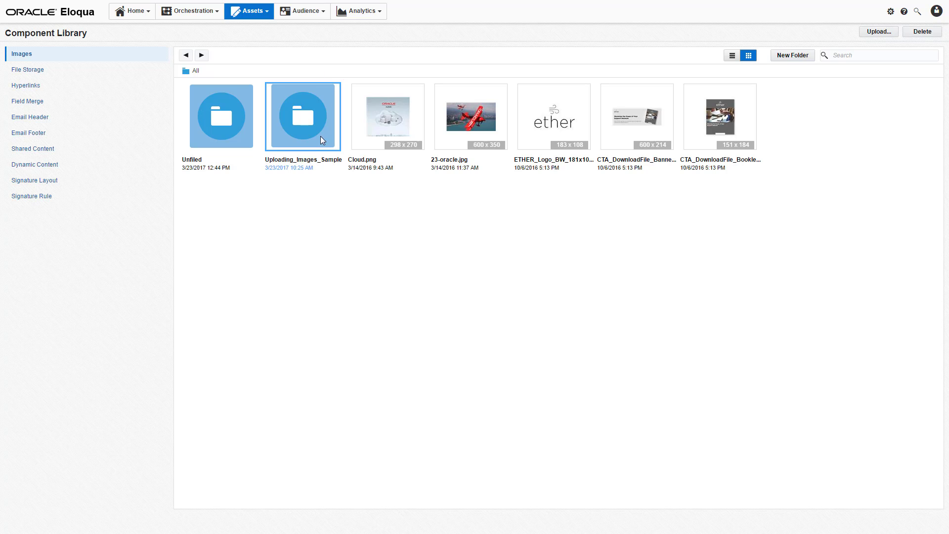
{"action": "double_click", "coordinate": [301, 115]}
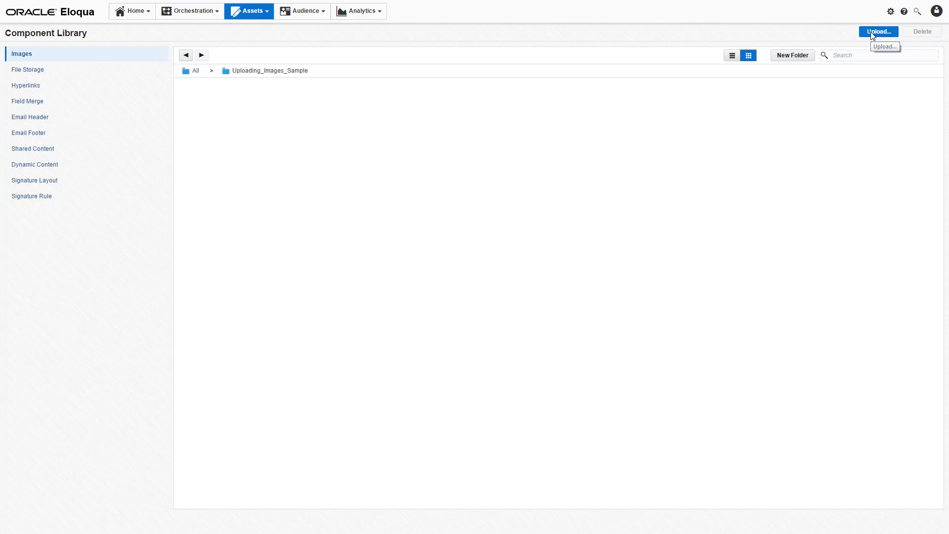
{"action": "left_click", "coordinate": [877, 32]}
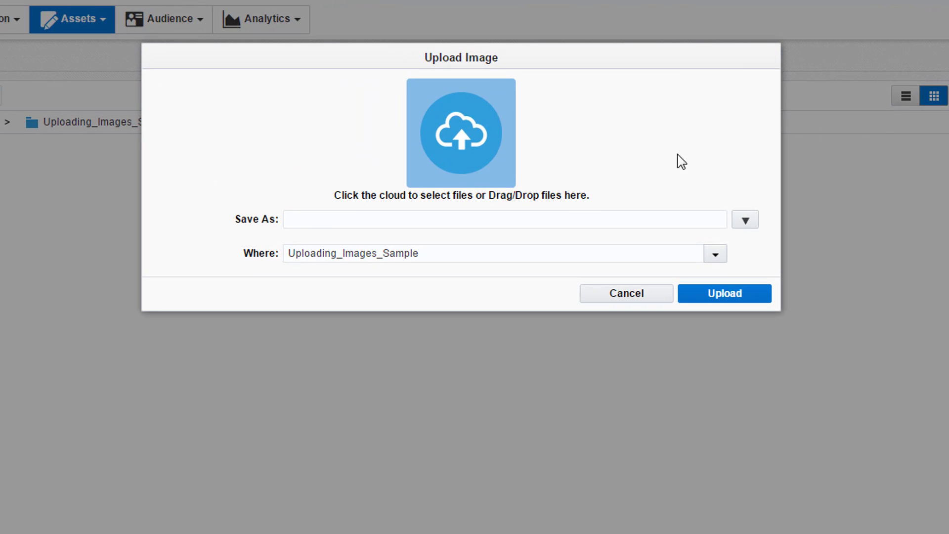
{"action": "mouse_move", "coordinate": [537, 160]}
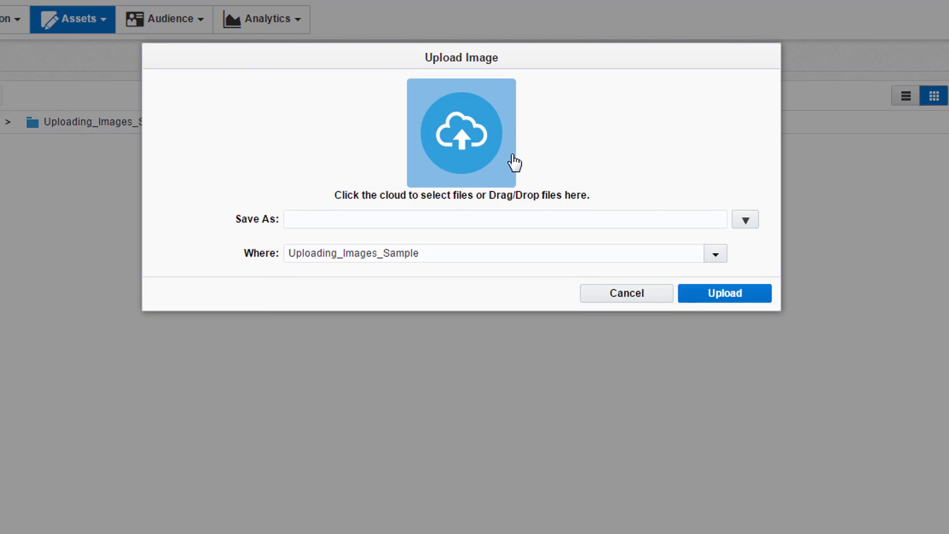
Queue four files including SampleWordDoc.docx and check the Uploading_Images_Sample destination folder.
{"action": "left_click", "coordinate": [461, 132]}
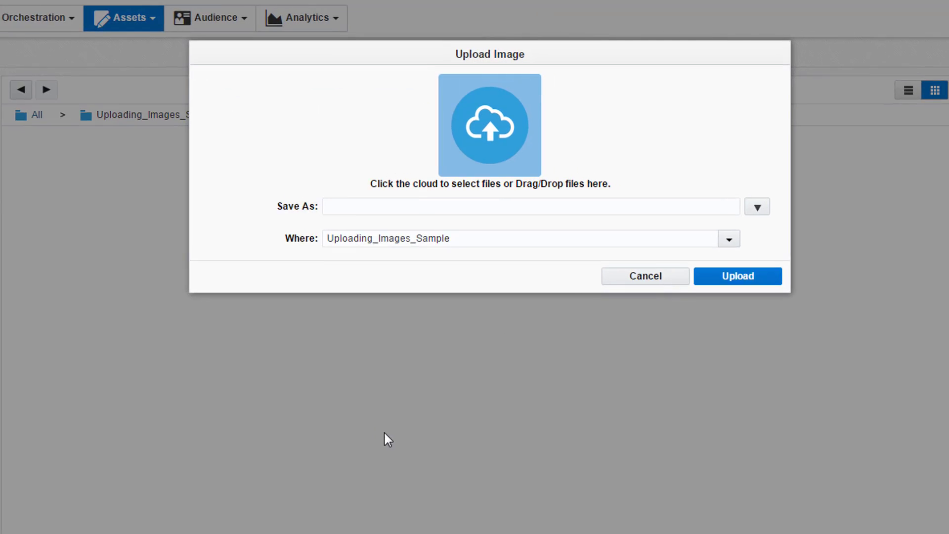
{"action": "left_click", "coordinate": [489, 125]}
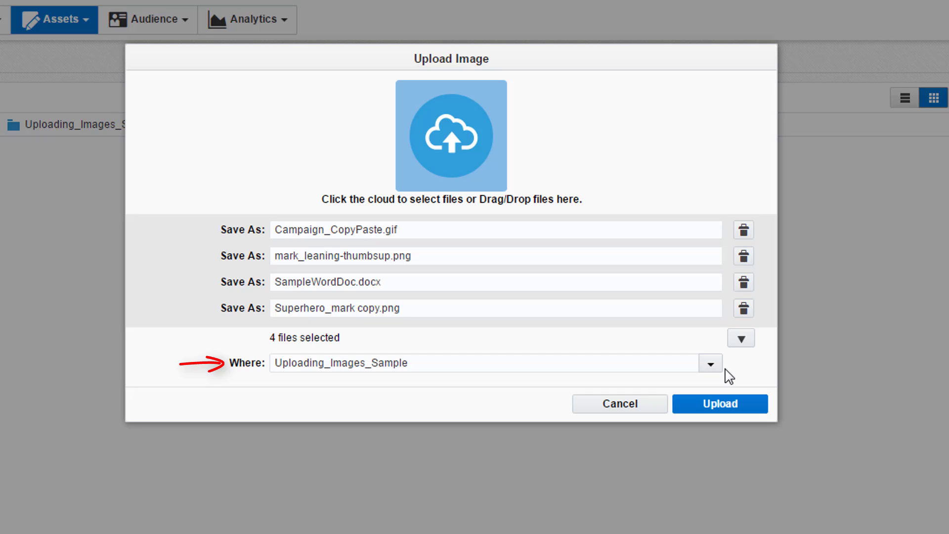
{"action": "mouse_move", "coordinate": [733, 375]}
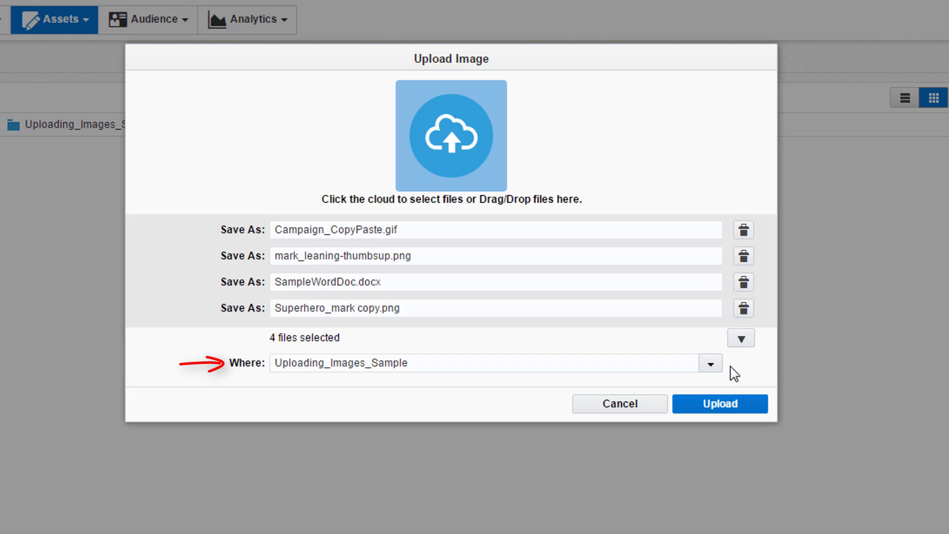
{"action": "mouse_move", "coordinate": [747, 357]}
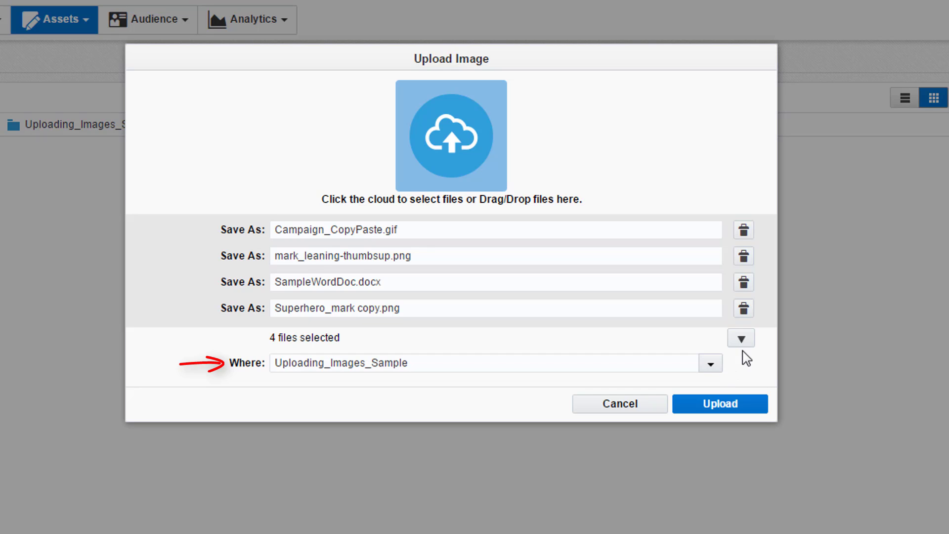
{"action": "left_click", "coordinate": [740, 337]}
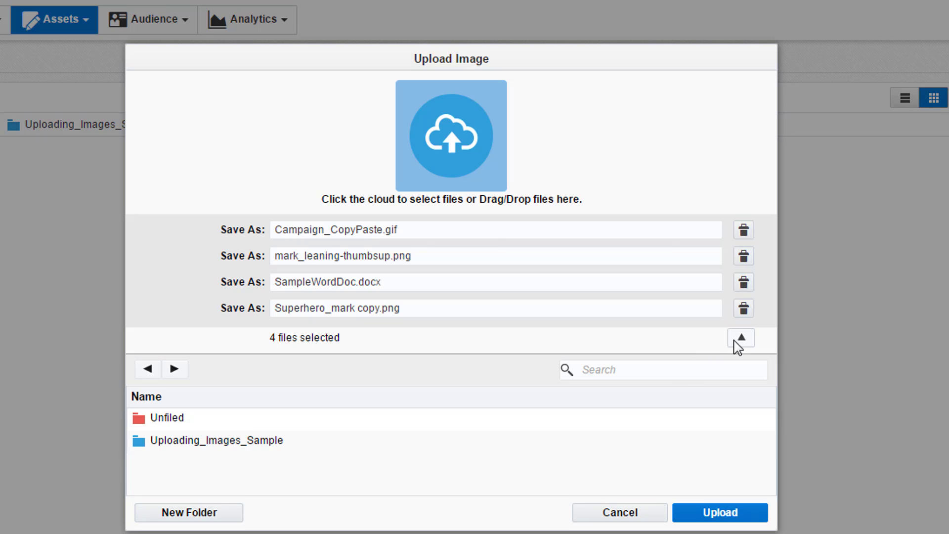
{"action": "left_click", "coordinate": [719, 512]}
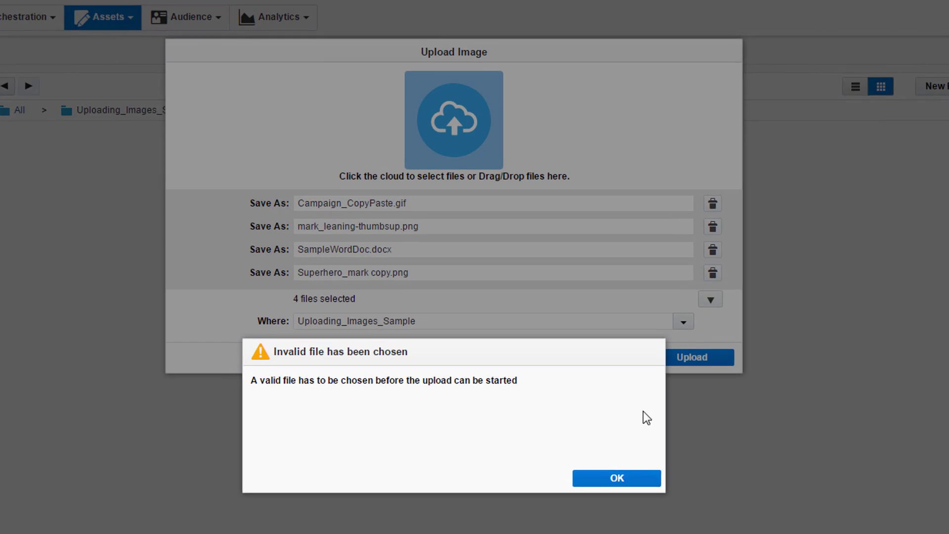
Dismiss the invalid-file warning, remove SampleWordDoc.docx and upload the three remaining images.
{"action": "left_click", "coordinate": [615, 477]}
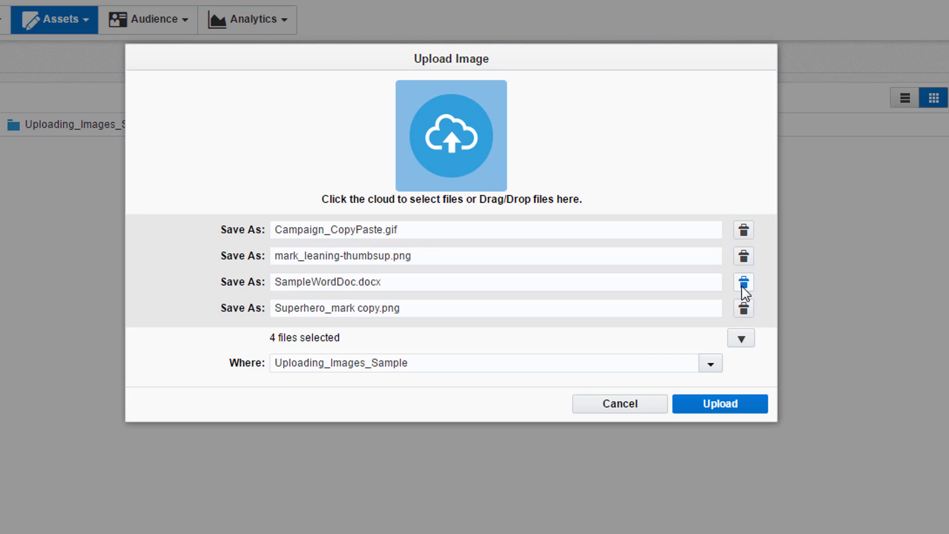
{"action": "left_click", "coordinate": [743, 281]}
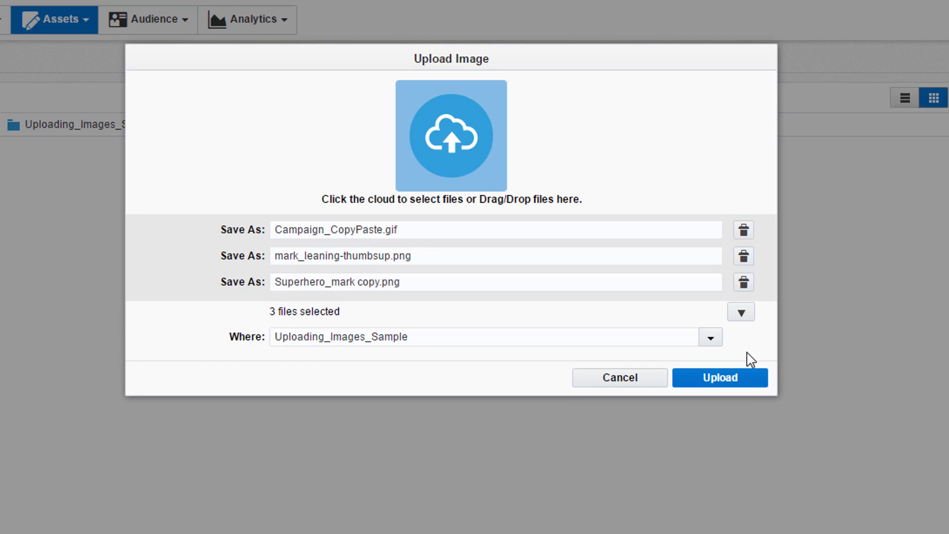
{"action": "left_click", "coordinate": [719, 377]}
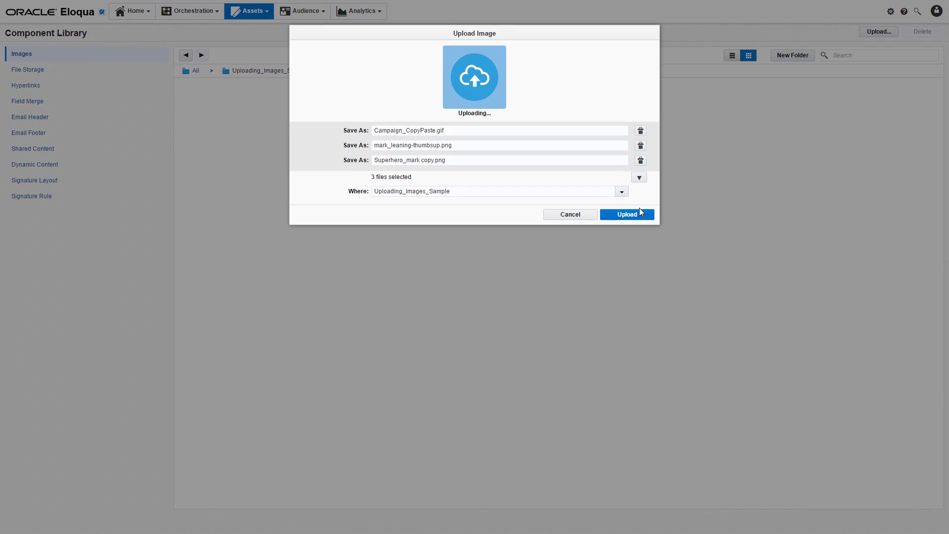
{"action": "left_click", "coordinate": [626, 214]}
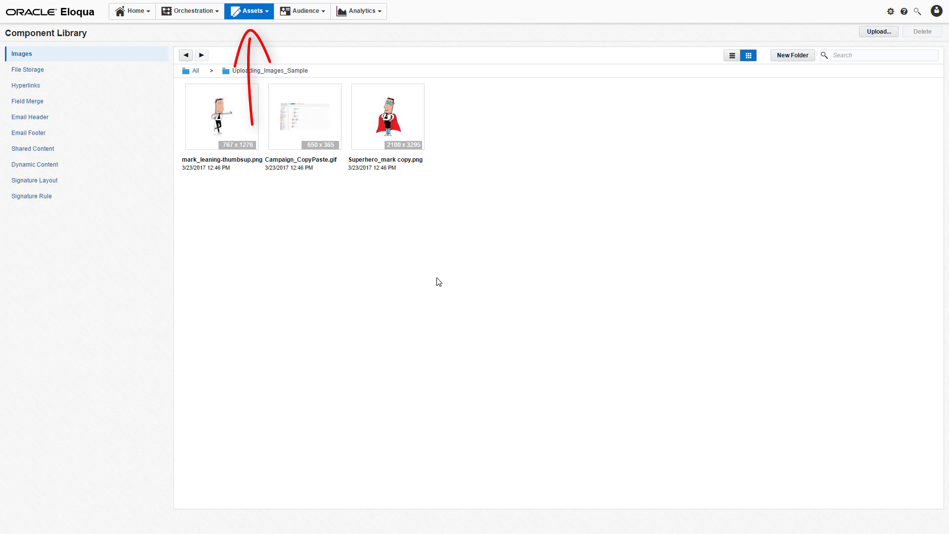
Switch to File Storage and open the empty Uploading_Files_Sample folder.
{"action": "left_click", "coordinate": [27, 69]}
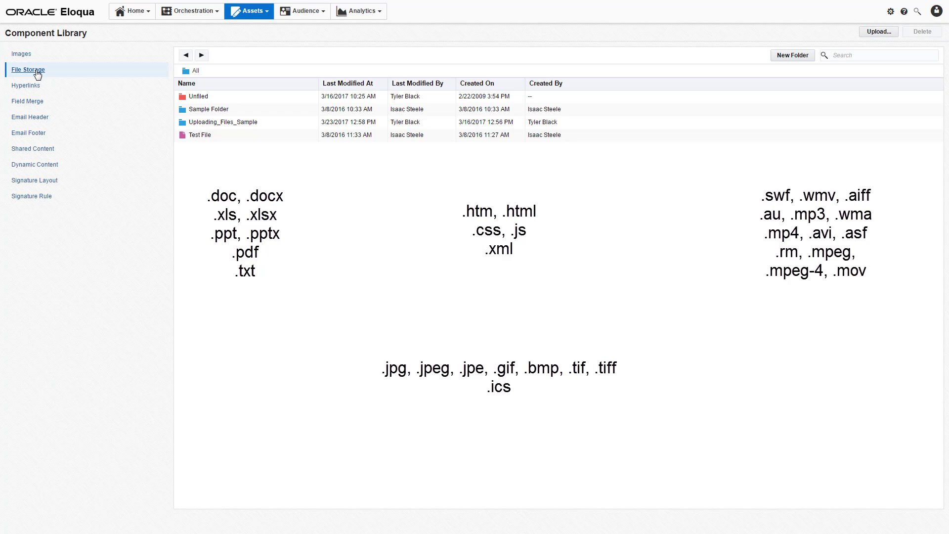
{"action": "double_click", "coordinate": [223, 122]}
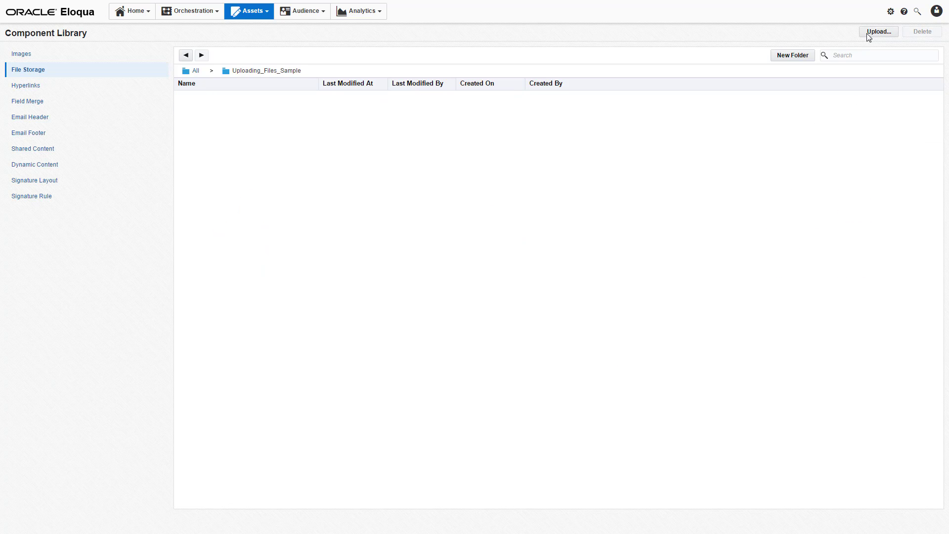
Upload SampleWordDoc.docx from the computer into the Uploading_Files_Sample folder.
{"action": "left_click", "coordinate": [878, 31]}
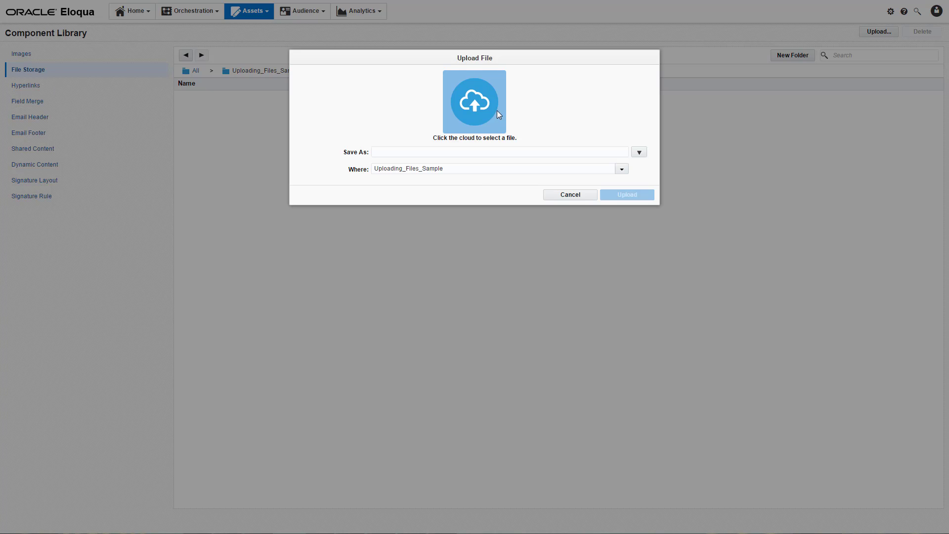
{"action": "left_click", "coordinate": [474, 100]}
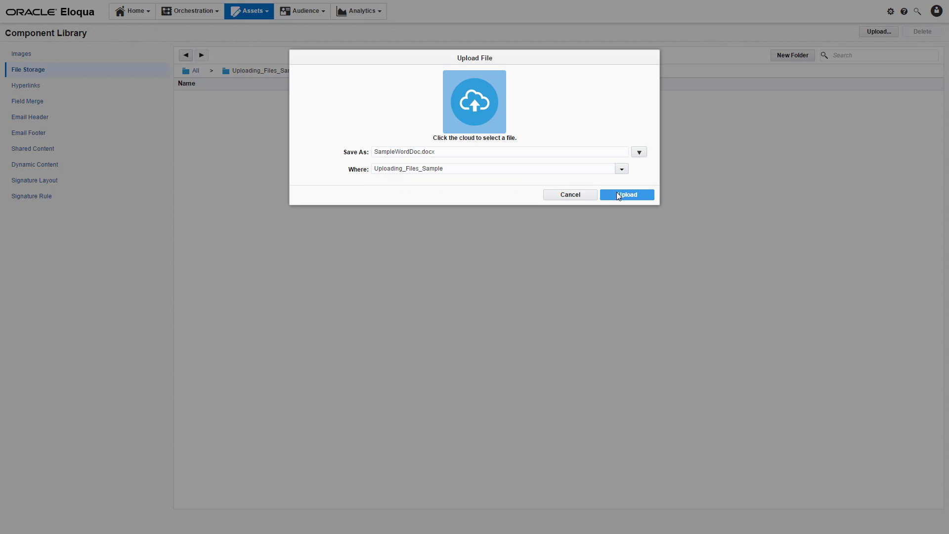
{"action": "left_click", "coordinate": [626, 195]}
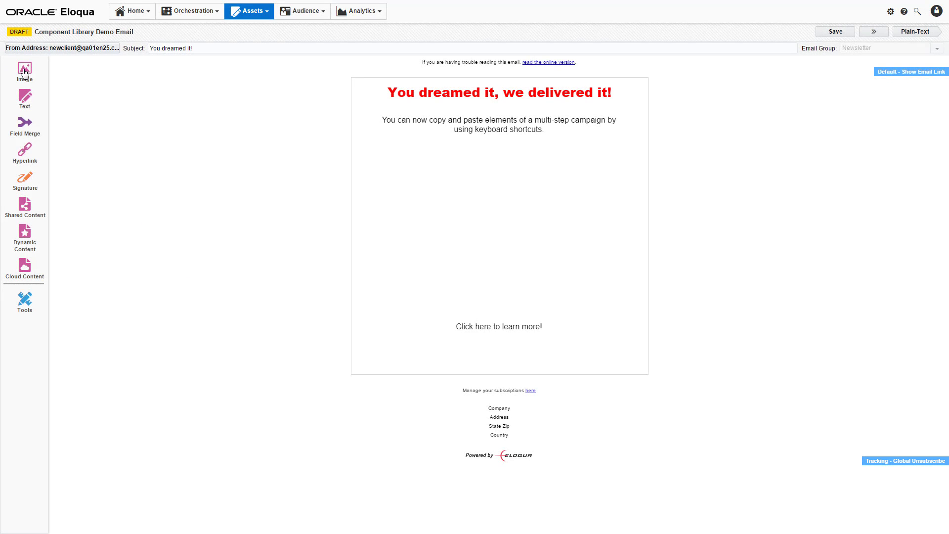
Insert the uploaded campaign image into Component Library Demo Email and link 'Click here to learn more!'.
{"action": "left_click", "coordinate": [25, 69]}
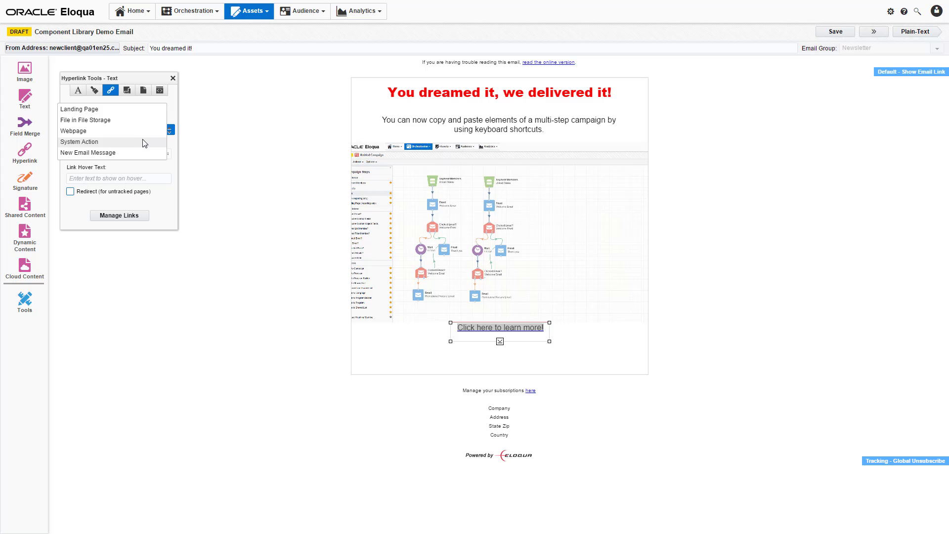
{"action": "left_click", "coordinate": [85, 120]}
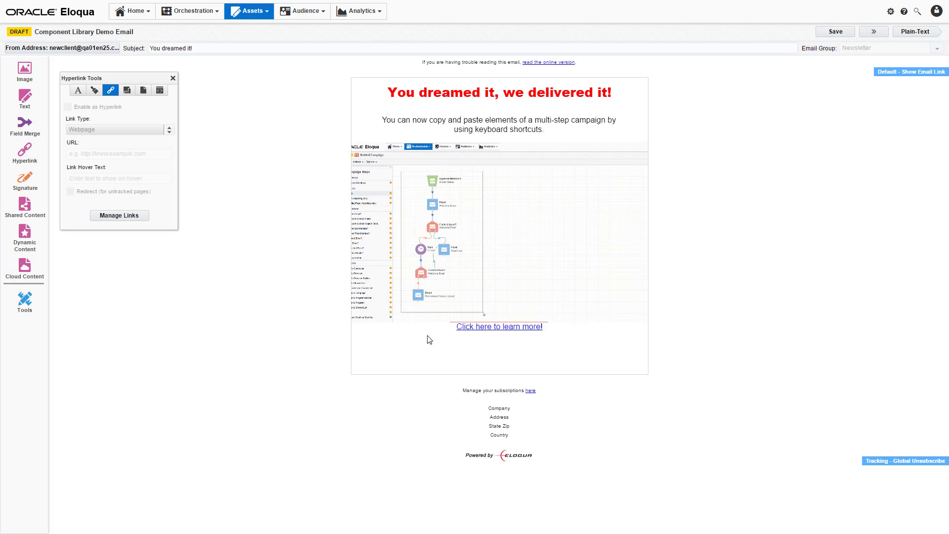
{"action": "left_click", "coordinate": [248, 11]}
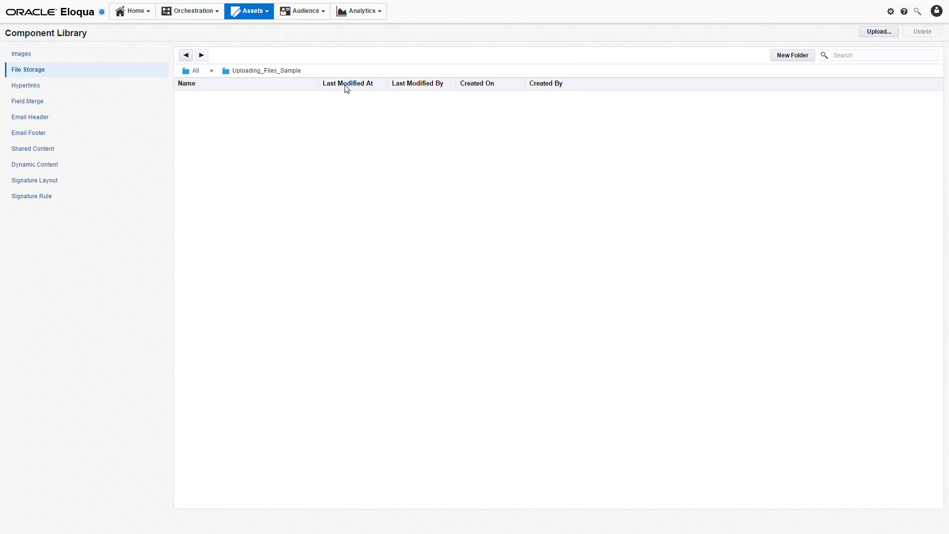
Open SampleWordDoc.docx details showing its name, tracked URL and actual URL.
{"action": "right_click", "coordinate": [218, 97]}
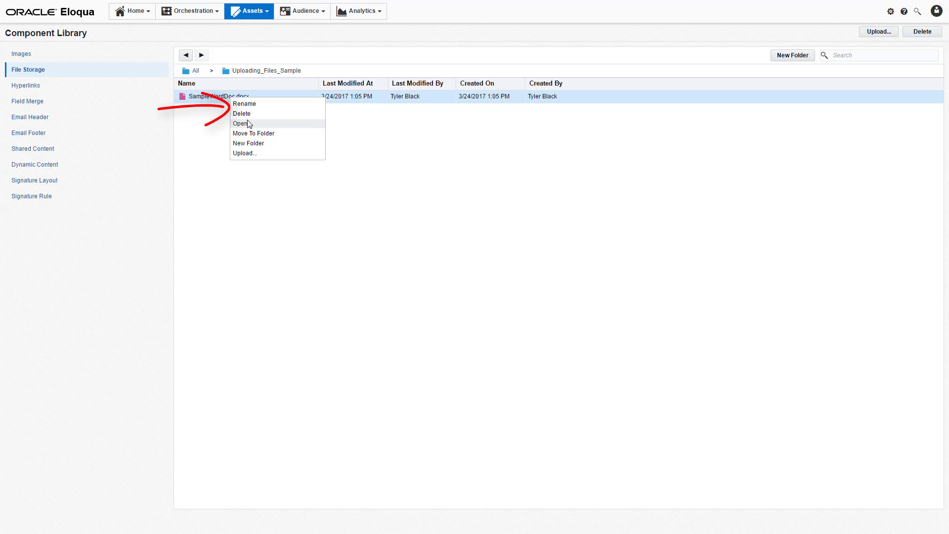
{"action": "left_click", "coordinate": [240, 124]}
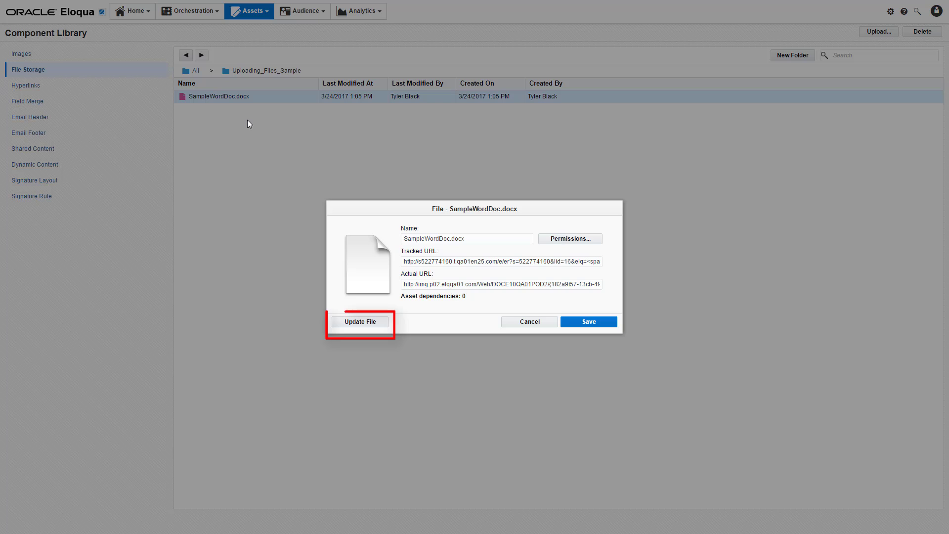